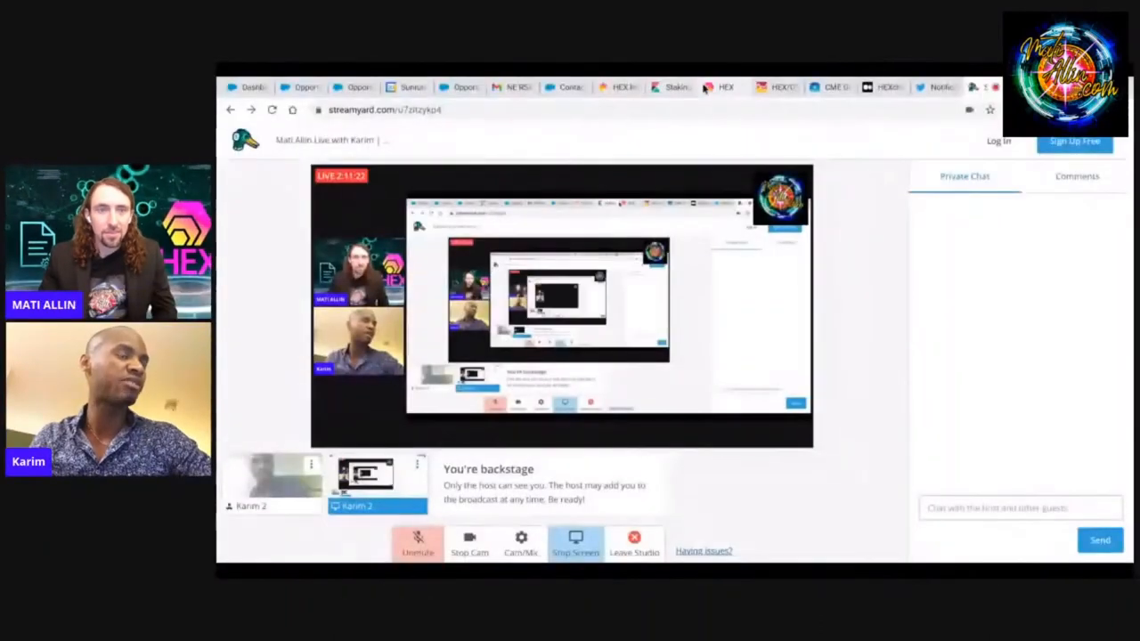
# - Scroll to the T-Share Daily Close Price chart showing the latest point, day 383 at $90.47
pyautogui.click(725, 85)
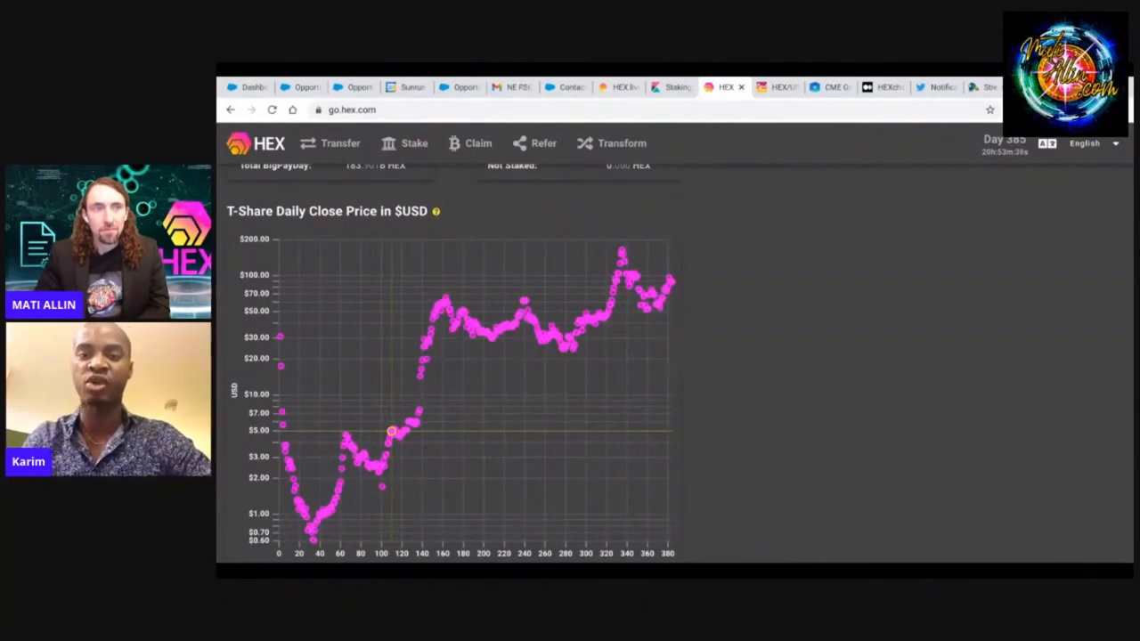
pyautogui.moveTo(388, 442)
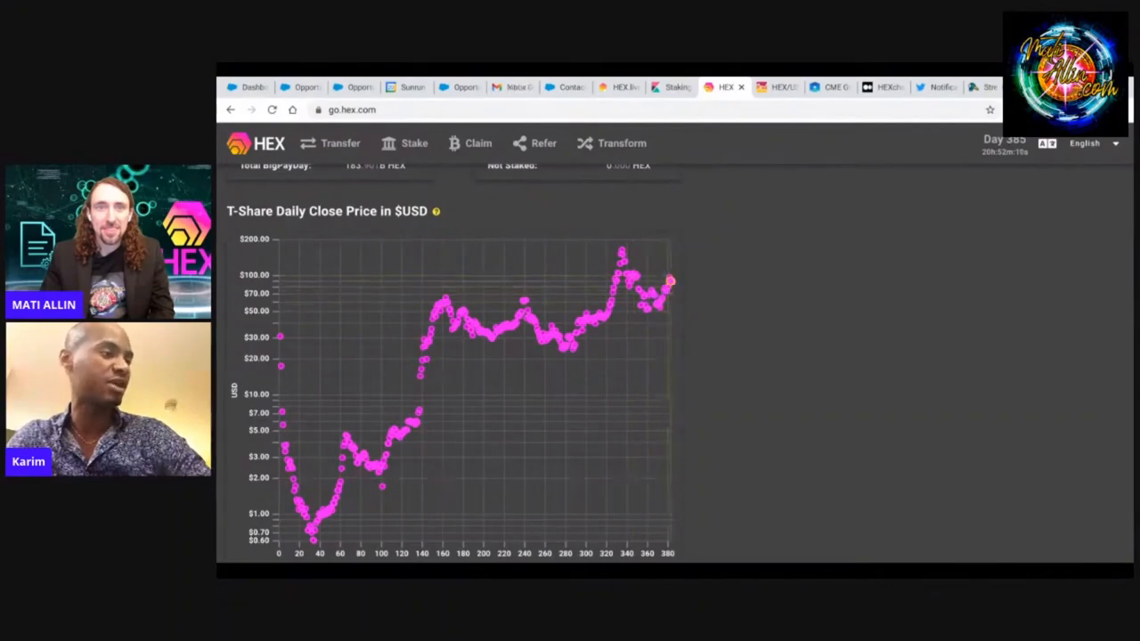
pyautogui.scroll(-3)
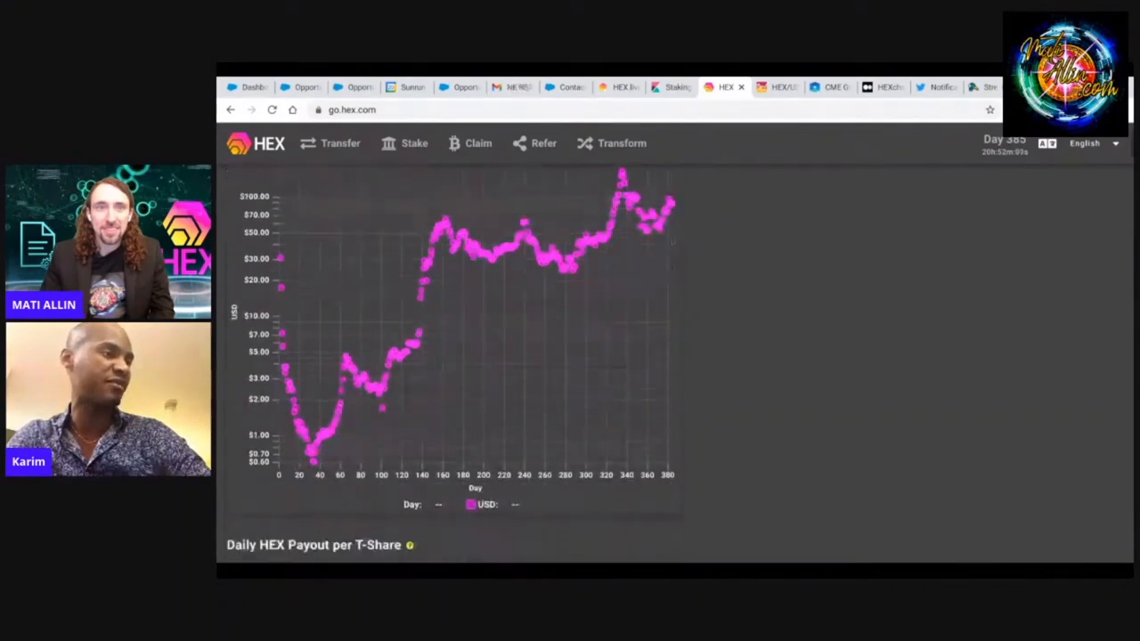
pyautogui.moveTo(669, 203)
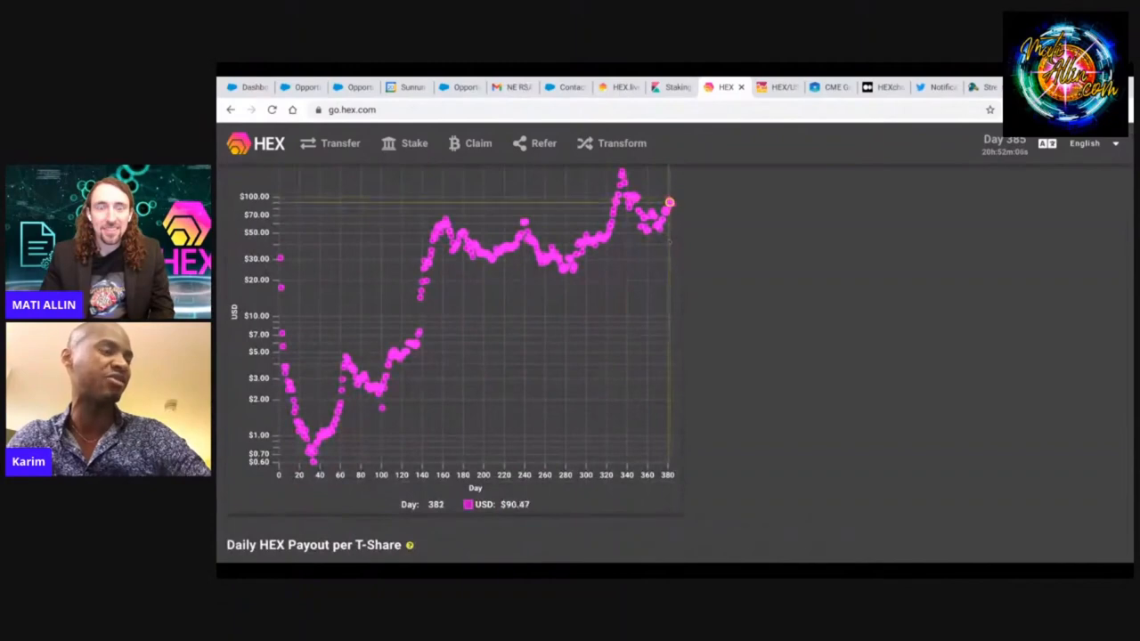